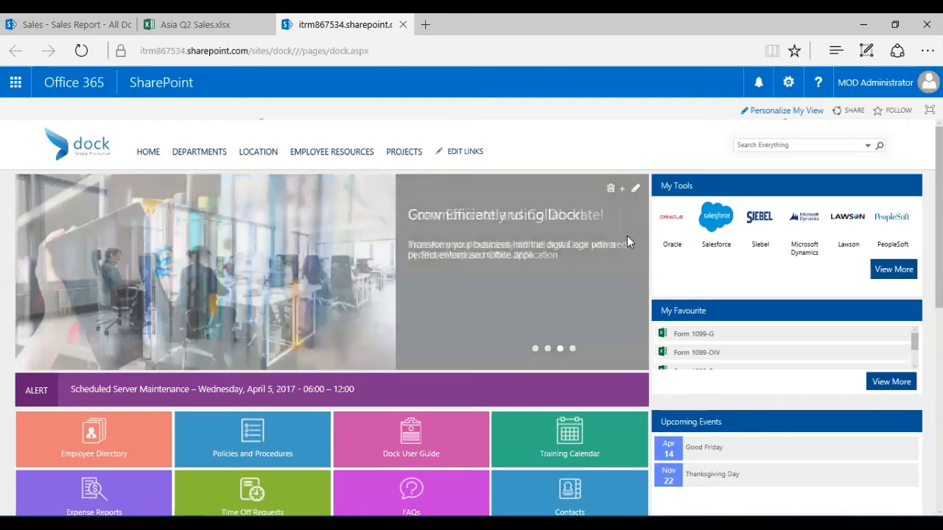
Switch between the workbook and intranet tabs, landing on the Sales Report library with Asia Q2 Sales selected.
{"action": "left_click", "coordinate": [199, 151]}
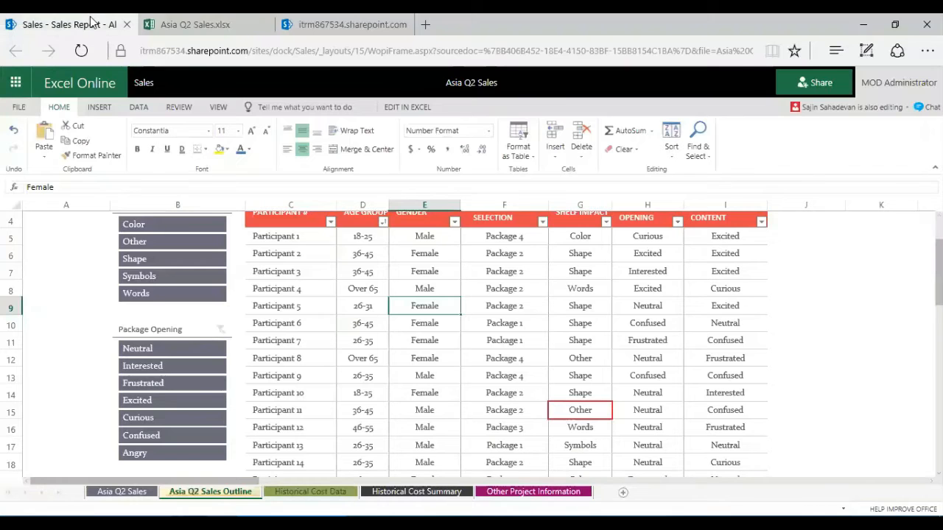
{"action": "left_click", "coordinate": [344, 24]}
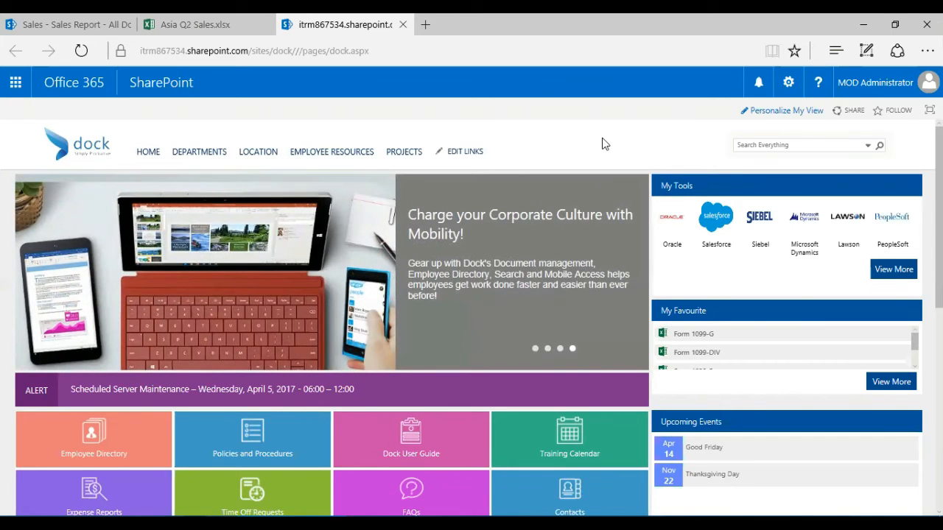
{"action": "left_click", "coordinate": [199, 151]}
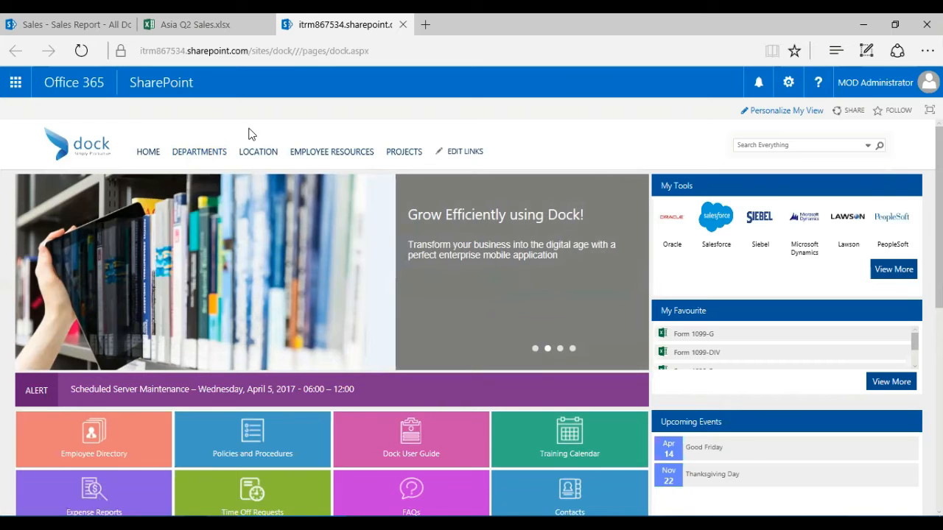
{"action": "left_click", "coordinate": [199, 151]}
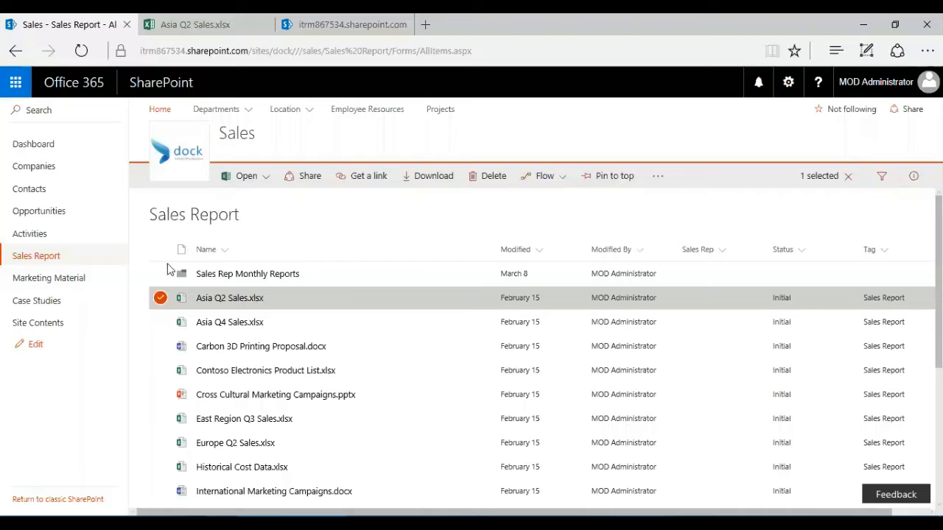
{"action": "mouse_move", "coordinate": [35, 256]}
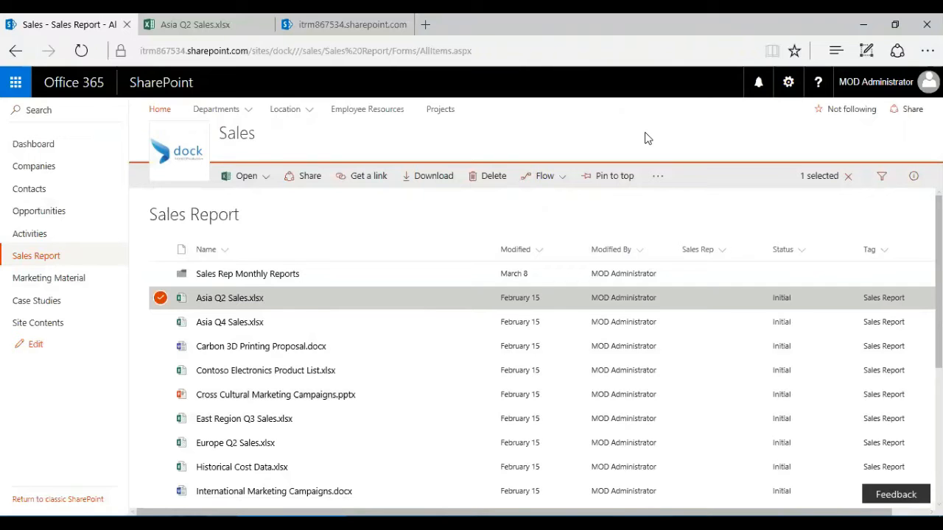
{"action": "left_click", "coordinate": [195, 23]}
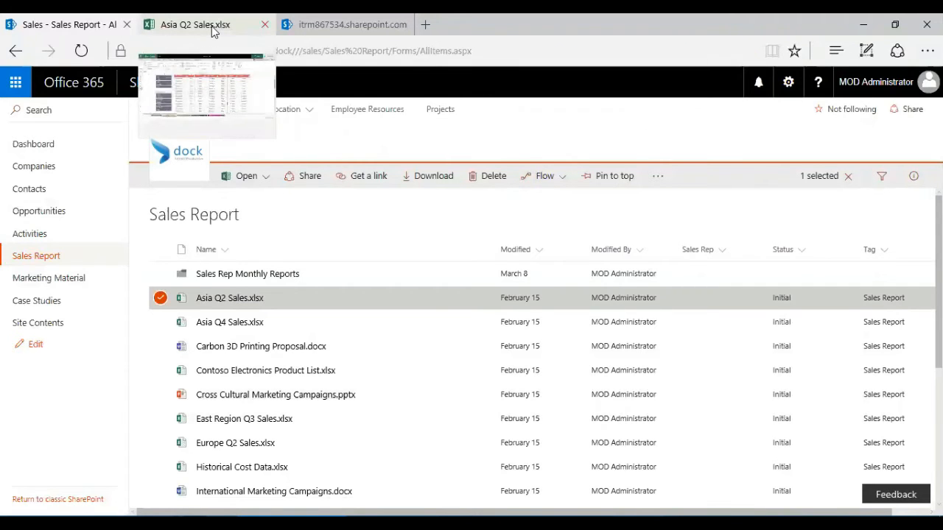
Return to the Asia Q2 Sales workbook and scroll its Outline sheet to the Focus Group 2 table.
{"action": "left_click", "coordinate": [194, 23]}
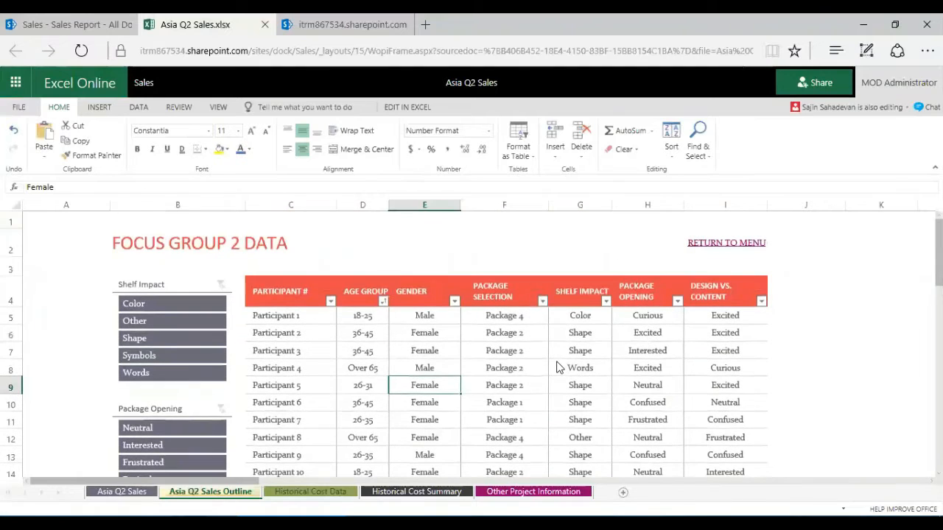
{"action": "scroll", "scroll_direction": "down", "scroll_amount": 3}
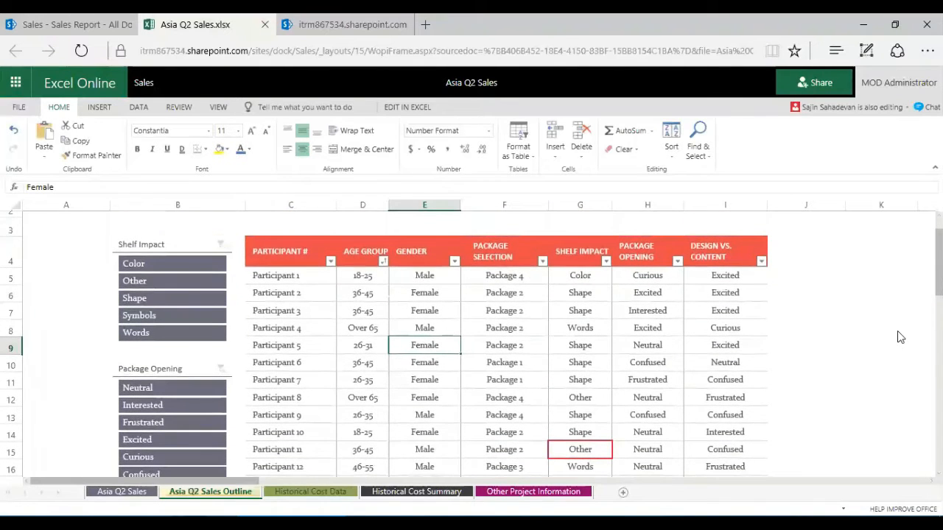
{"action": "mouse_move", "coordinate": [404, 370]}
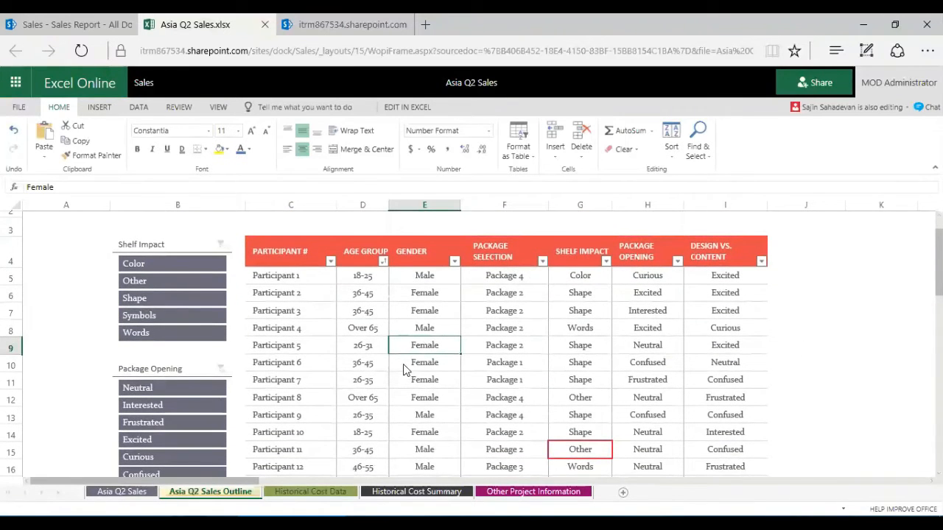
{"action": "scroll", "scroll_direction": "up", "scroll_amount": 3}
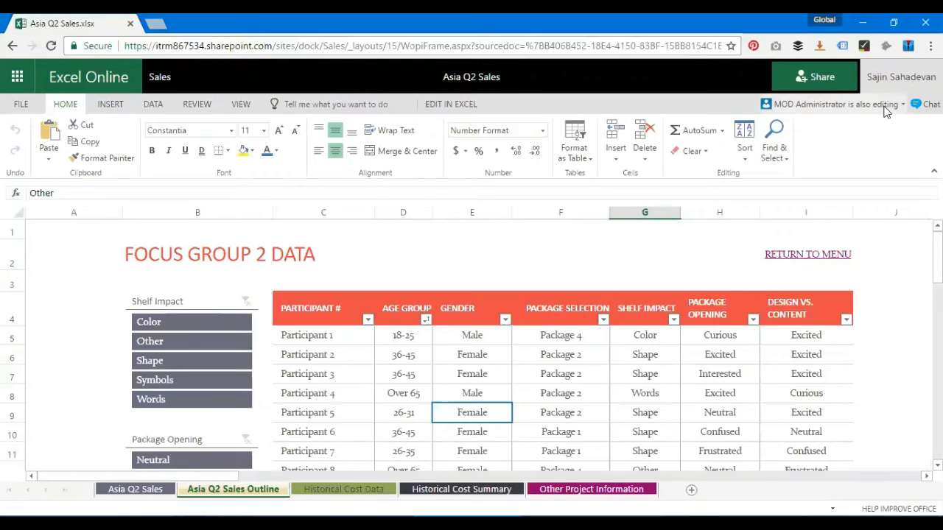
{"action": "mouse_move", "coordinate": [807, 110]}
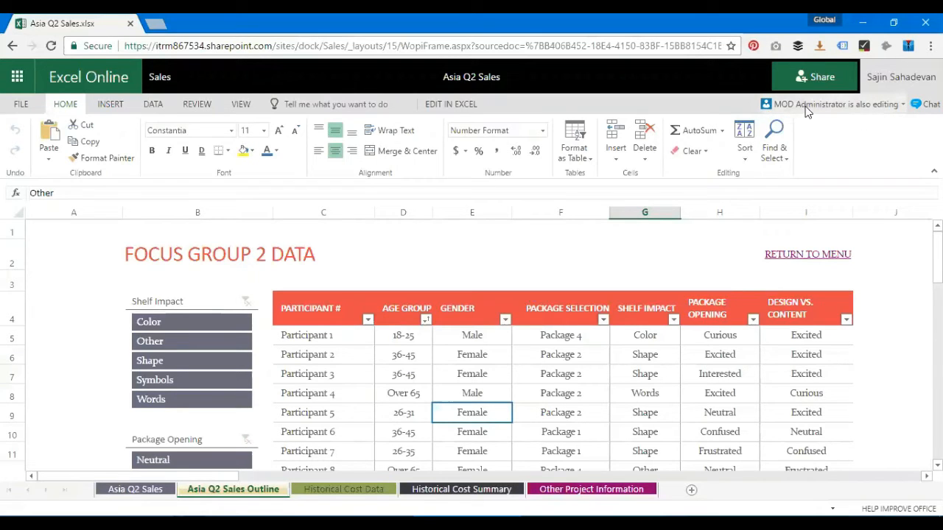
{"action": "mouse_move", "coordinate": [847, 115]}
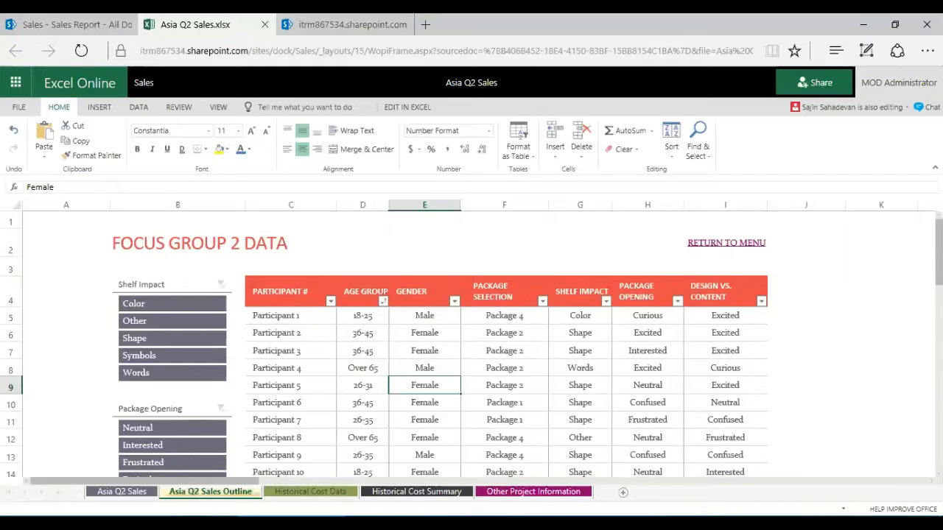
Send 'hi mod' to the co-author through the in-document chat.
{"action": "left_click", "coordinate": [713, 104]}
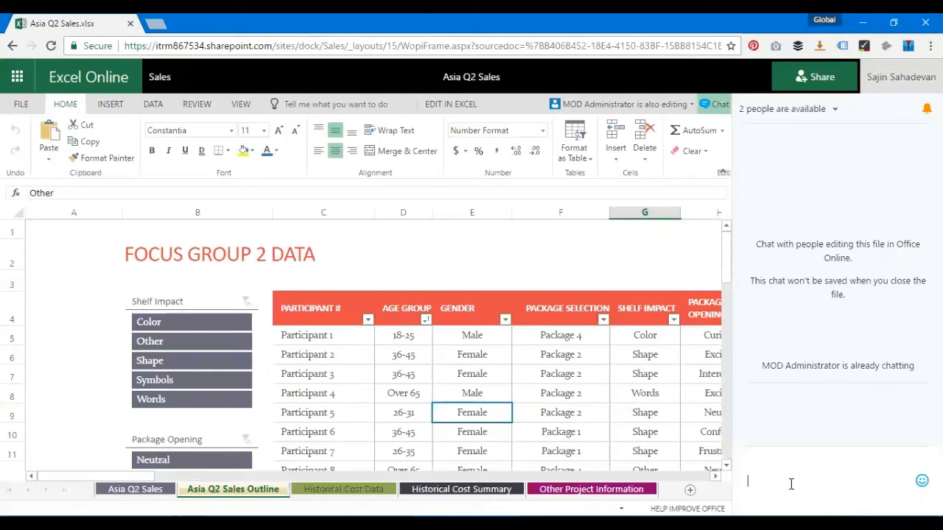
{"action": "type", "text": "hi mod"}
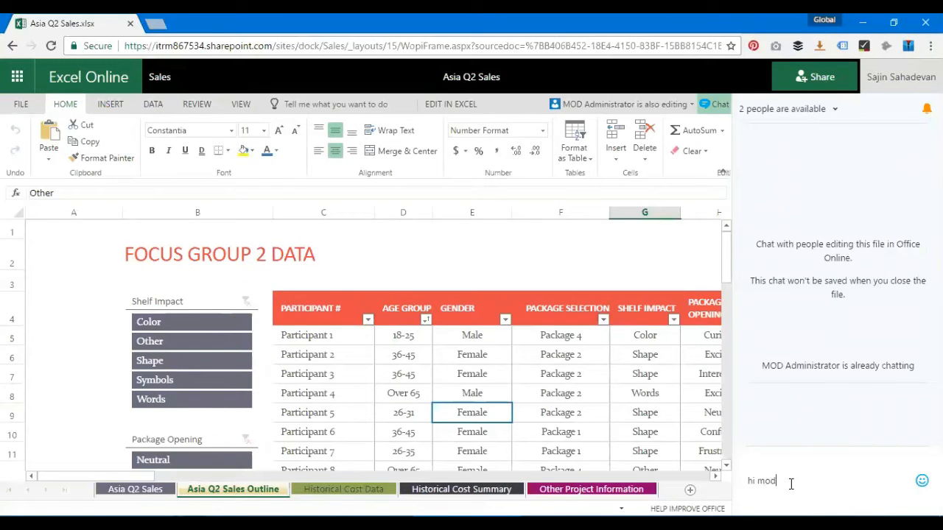
{"action": "key", "text": "enter"}
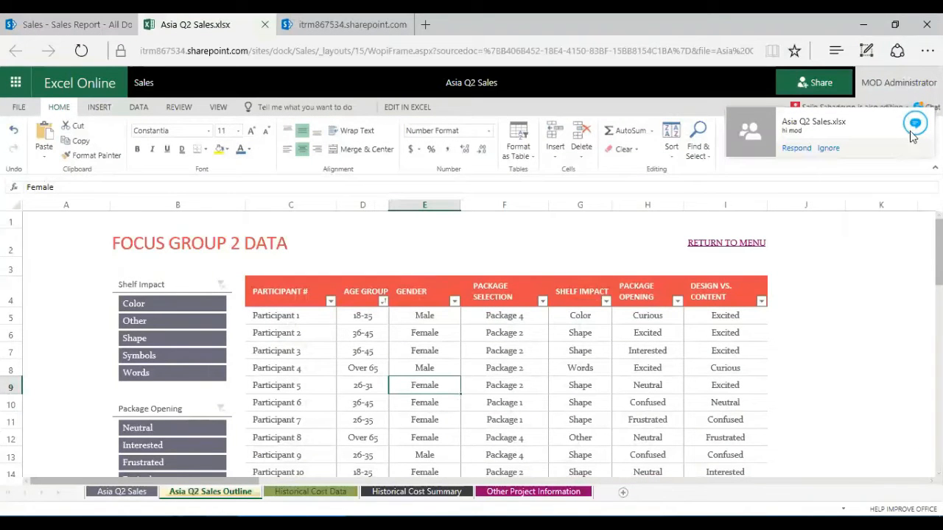
Read the co-author's reply in the chat pane, then close the chat.
{"action": "left_click", "coordinate": [914, 124]}
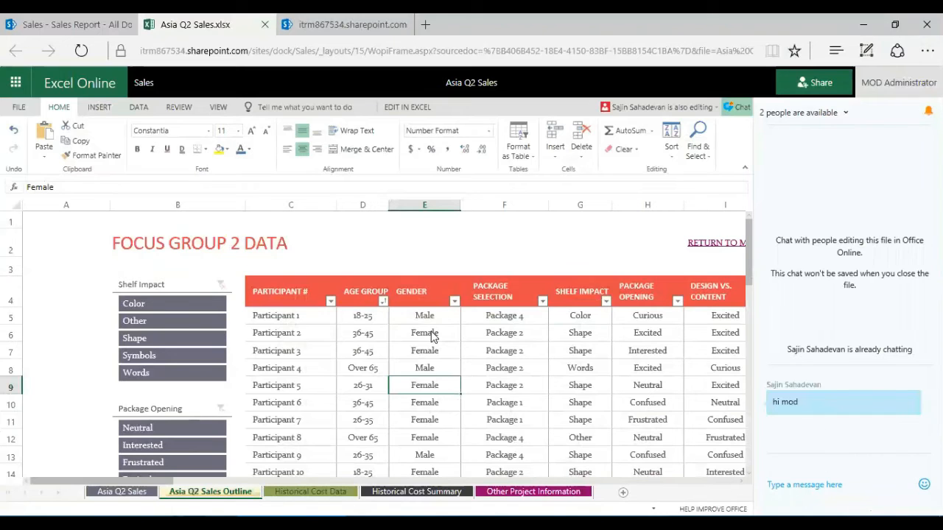
{"action": "scroll", "scroll_direction": "down", "scroll_amount": 3}
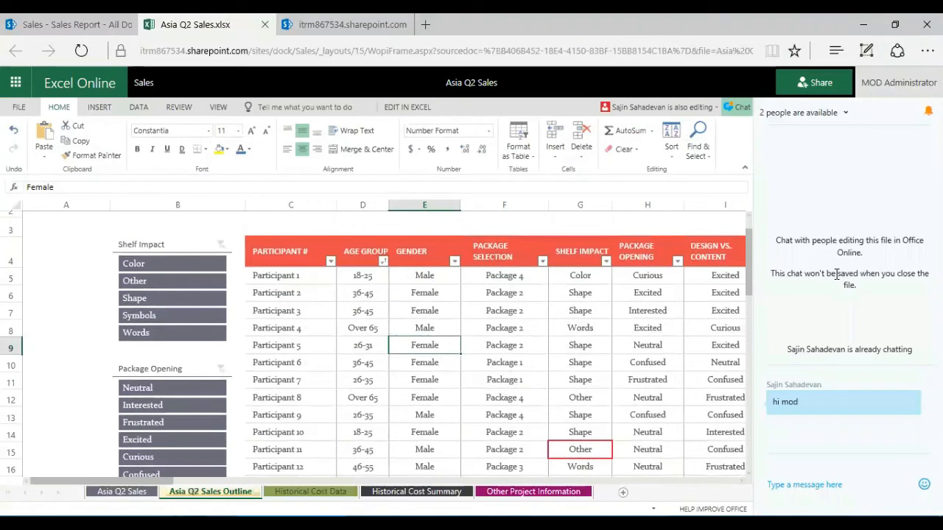
{"action": "mouse_move", "coordinate": [804, 227]}
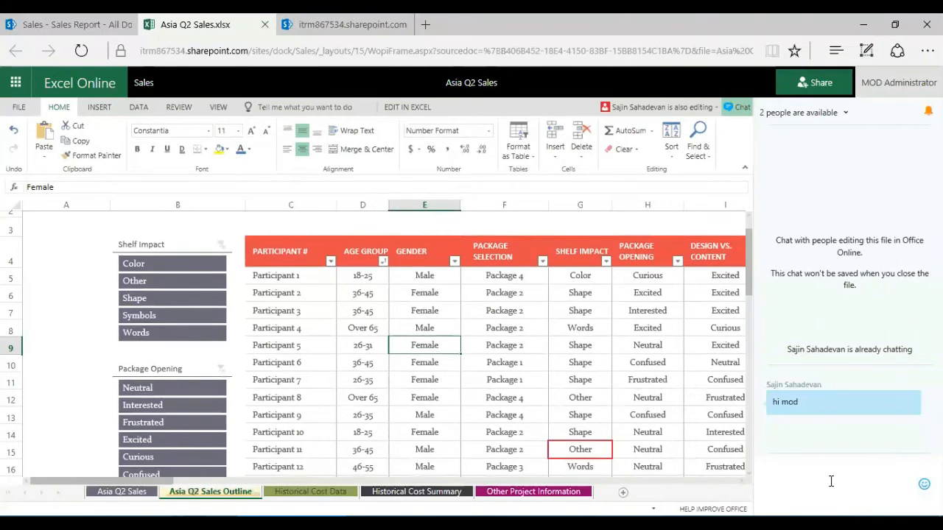
{"action": "left_click", "coordinate": [362, 310]}
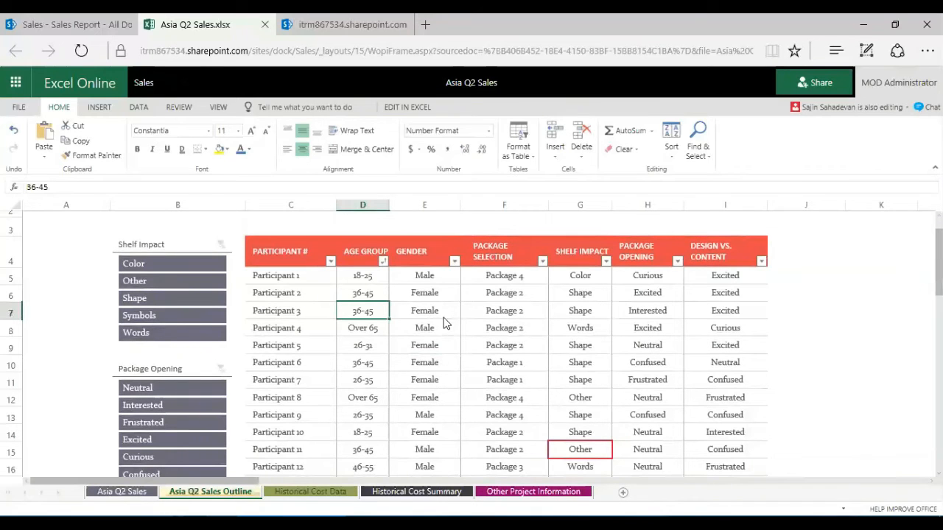
{"action": "mouse_move", "coordinate": [519, 346]}
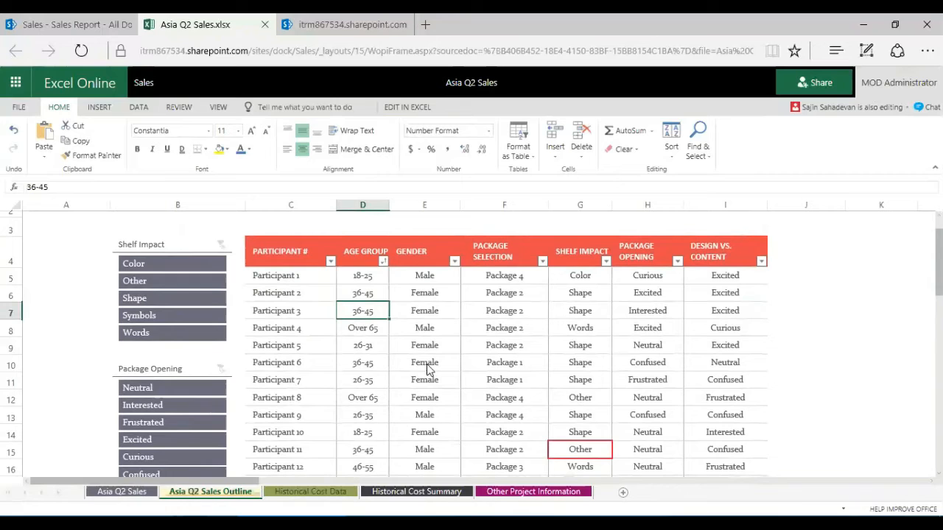
{"action": "mouse_move", "coordinate": [403, 338]}
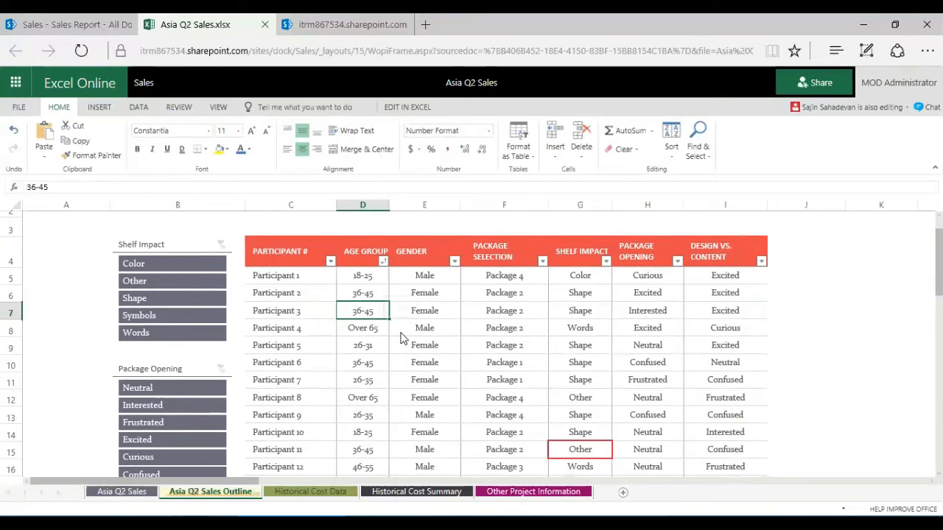
{"action": "left_click", "coordinate": [363, 344]}
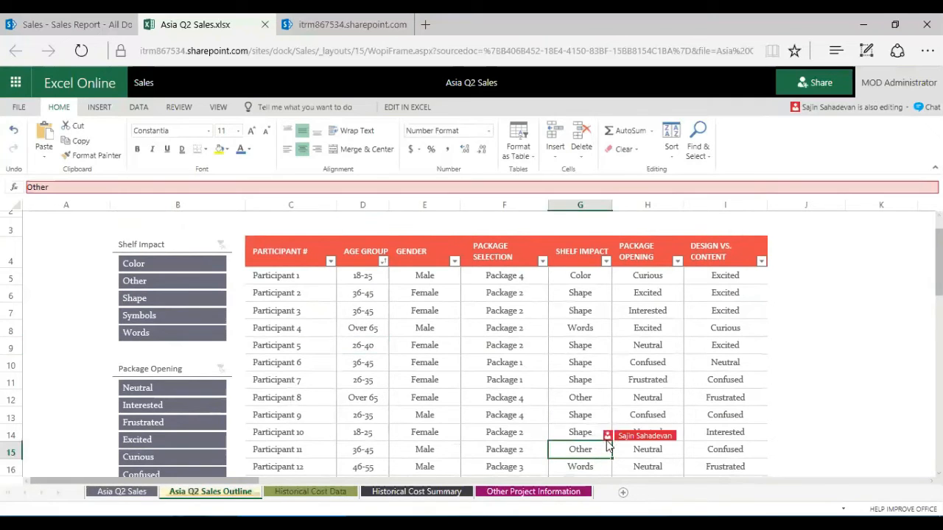
{"action": "mouse_move", "coordinate": [610, 448]}
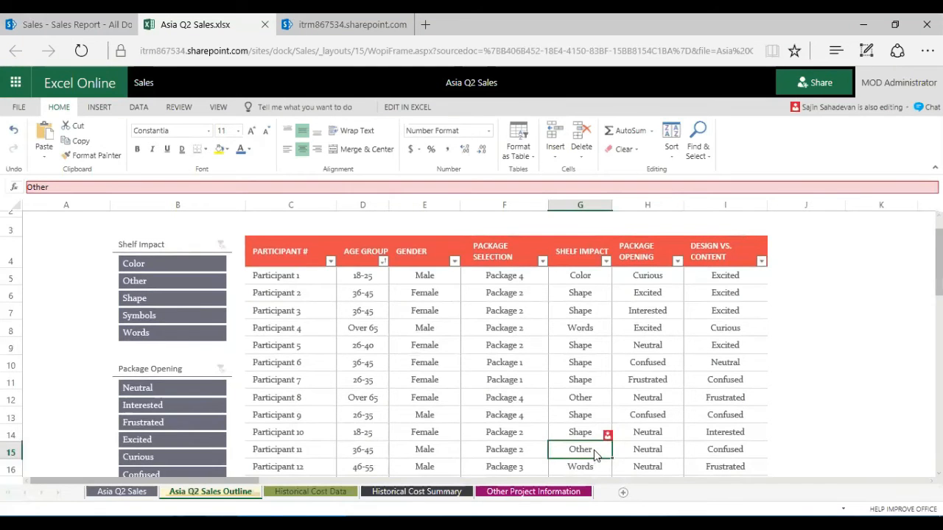
{"action": "scroll", "scroll_direction": "down", "scroll_amount": 3}
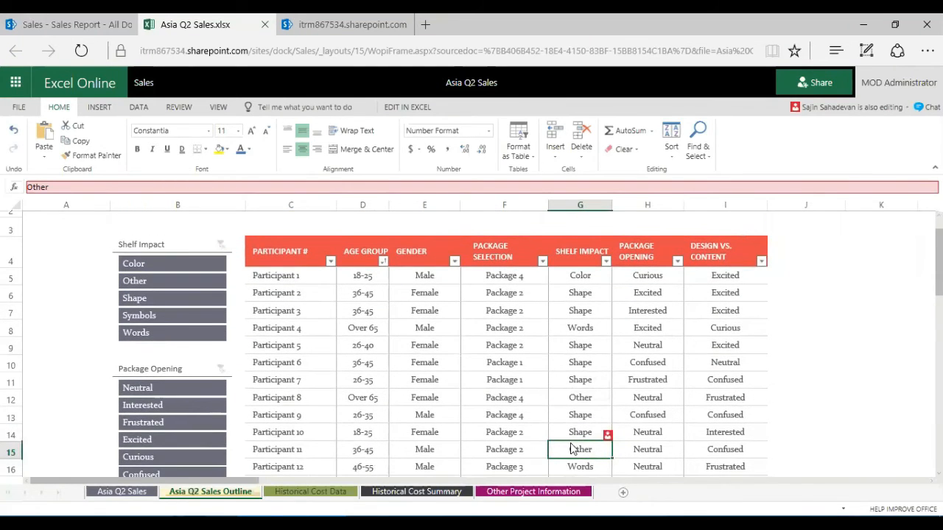
{"action": "mouse_move", "coordinate": [554, 433]}
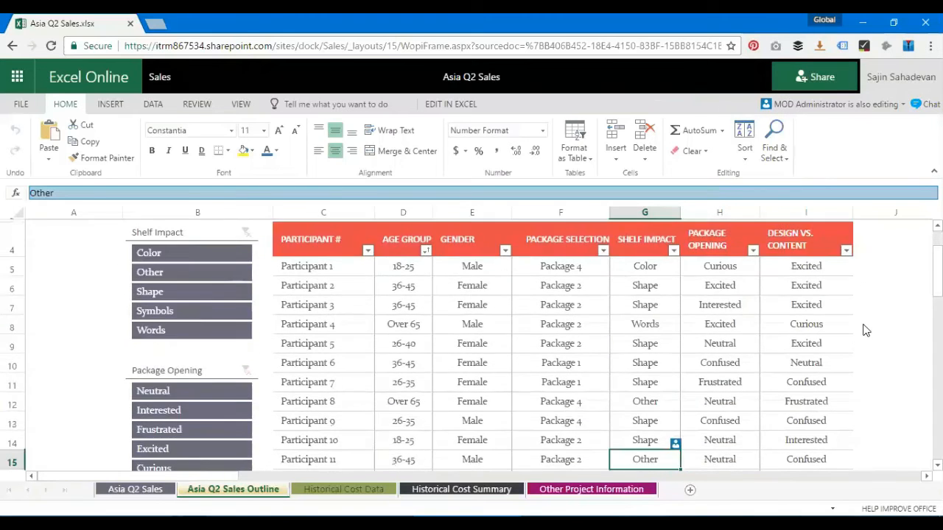
Check Participant 5's age group now reads 26-40, then select Participant 6's gender cell.
{"action": "scroll", "scroll_direction": "down", "scroll_amount": 3}
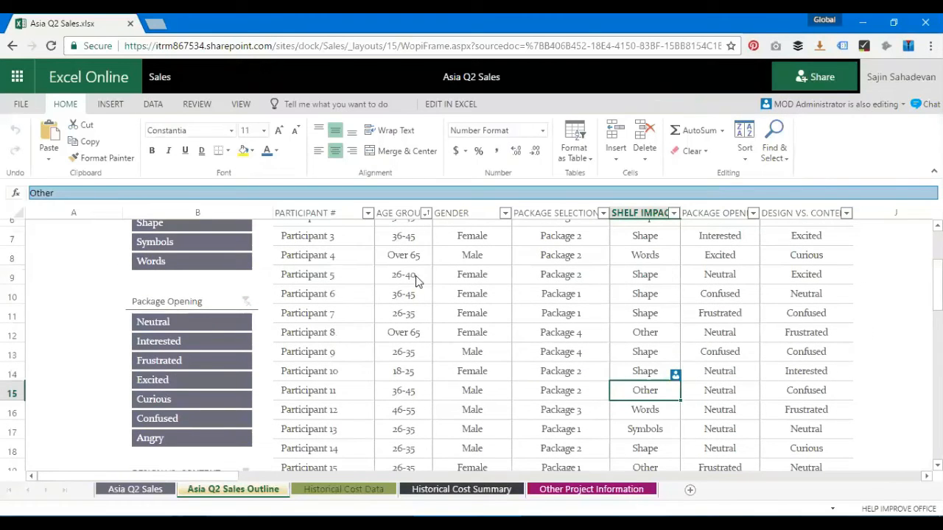
{"action": "left_click", "coordinate": [403, 274]}
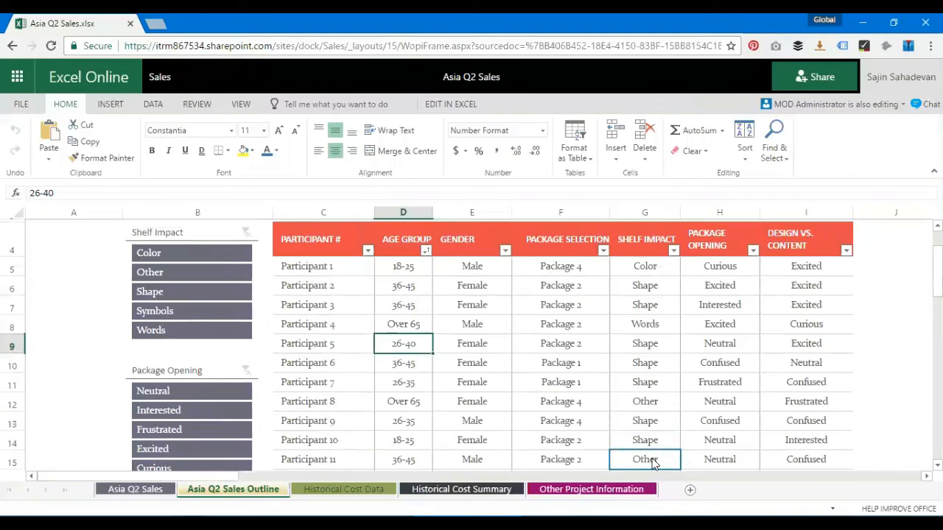
{"action": "left_click", "coordinate": [404, 343]}
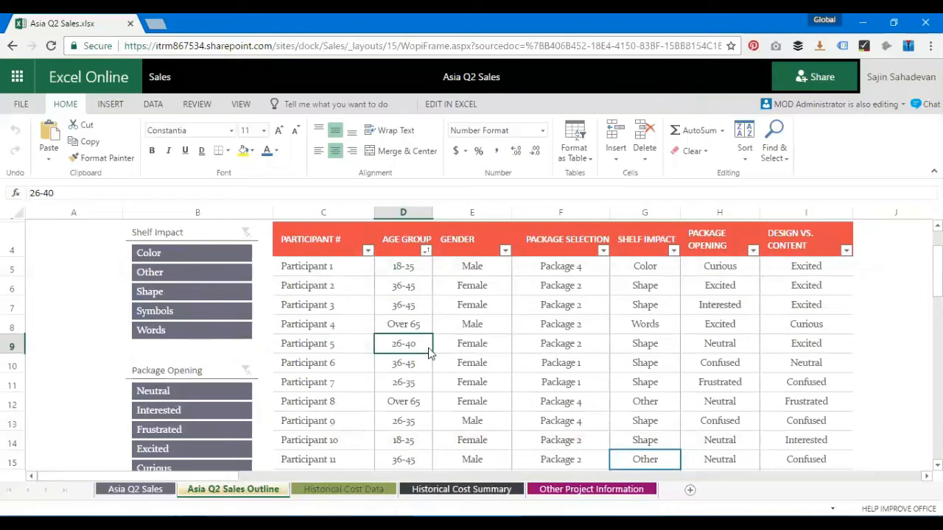
{"action": "left_click", "coordinate": [471, 363]}
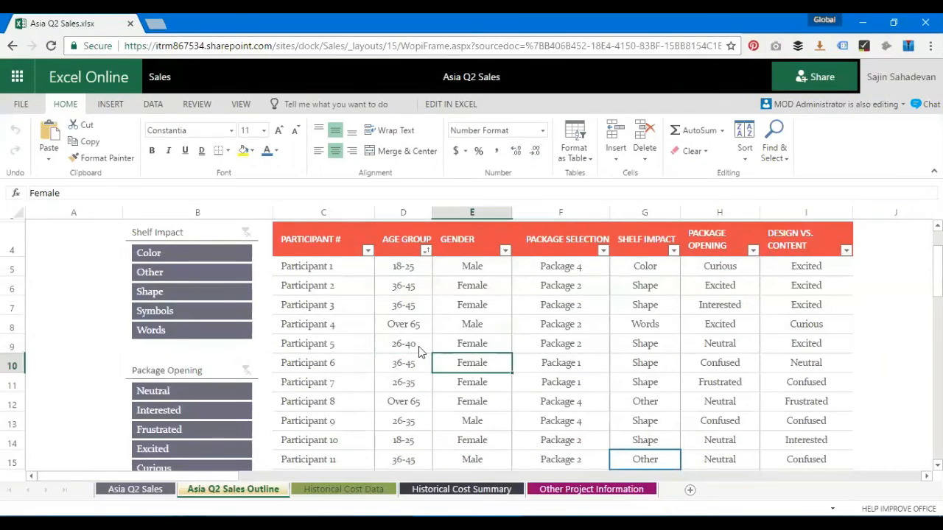
{"action": "scroll", "scroll_direction": "down", "scroll_amount": 3}
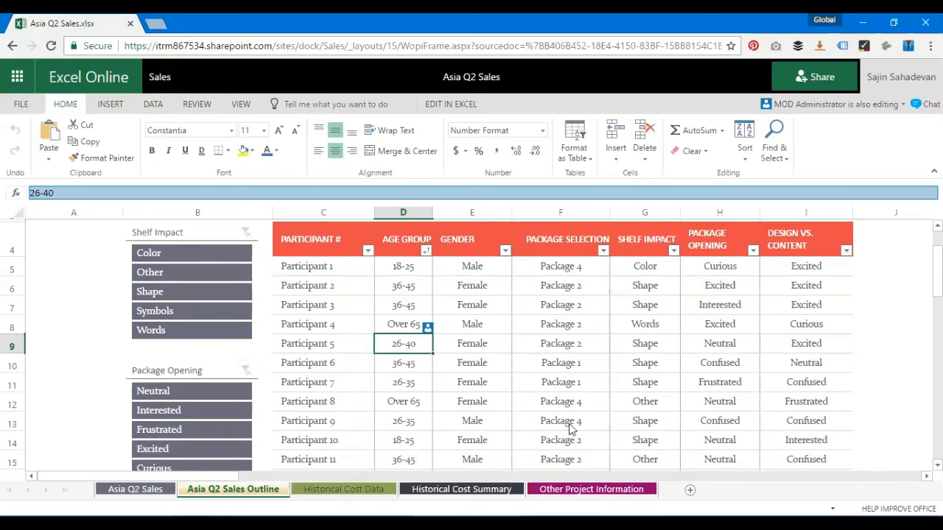
{"action": "mouse_move", "coordinate": [442, 309]}
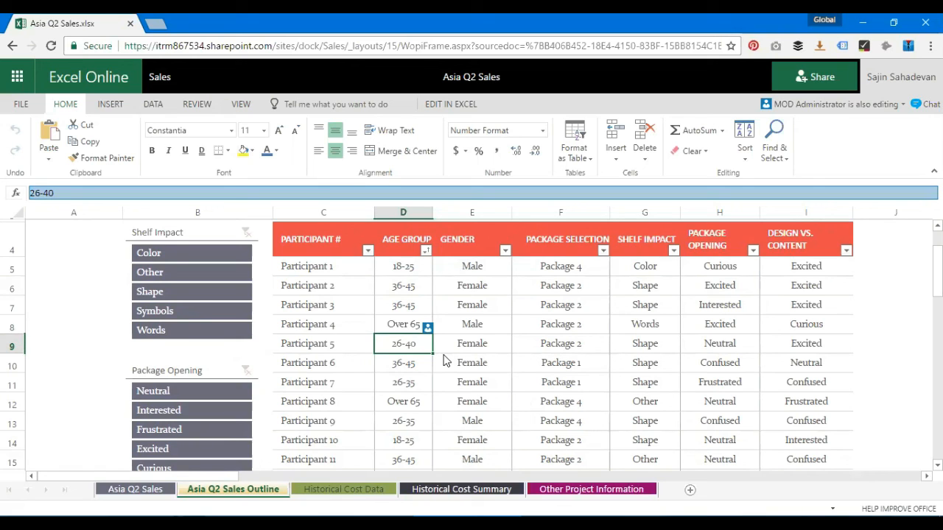
{"action": "mouse_move", "coordinate": [645, 403]}
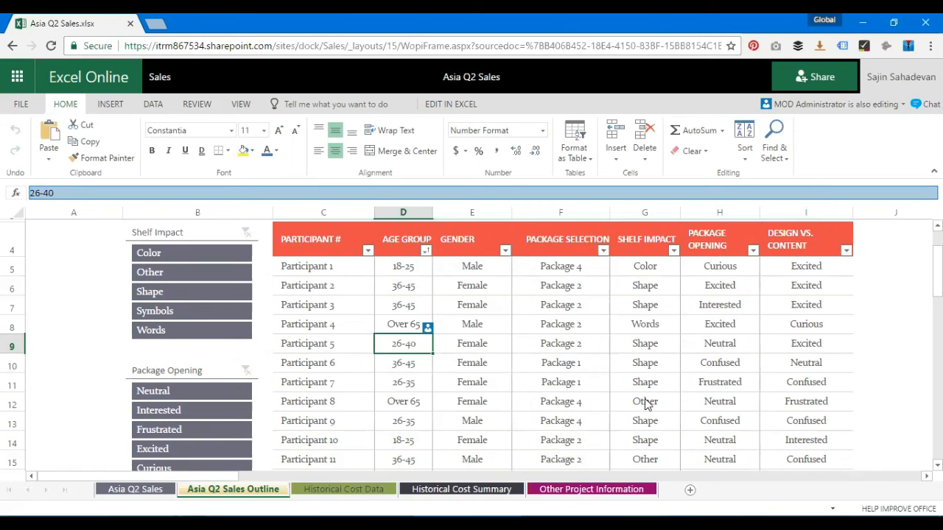